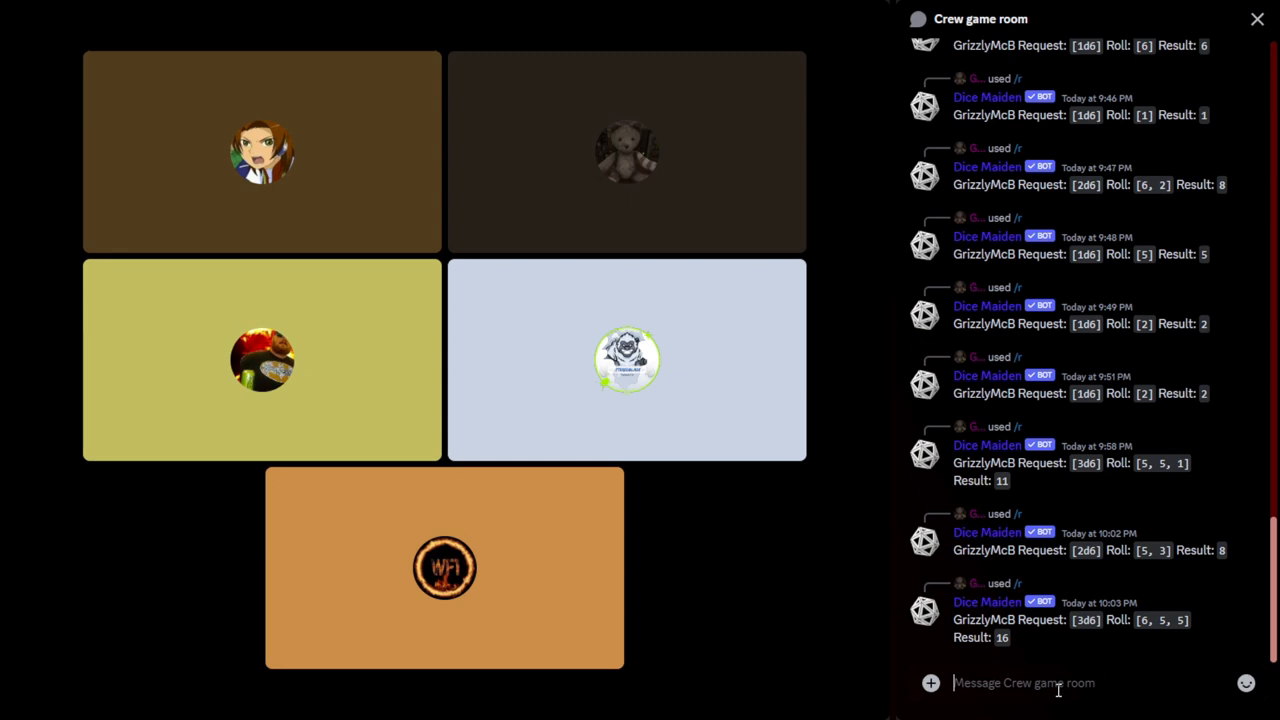
Send Dice Maiden's /r 1d6 in the Crew game room, getting a result of 4
{"action": "left_click", "coordinate": [262, 152]}
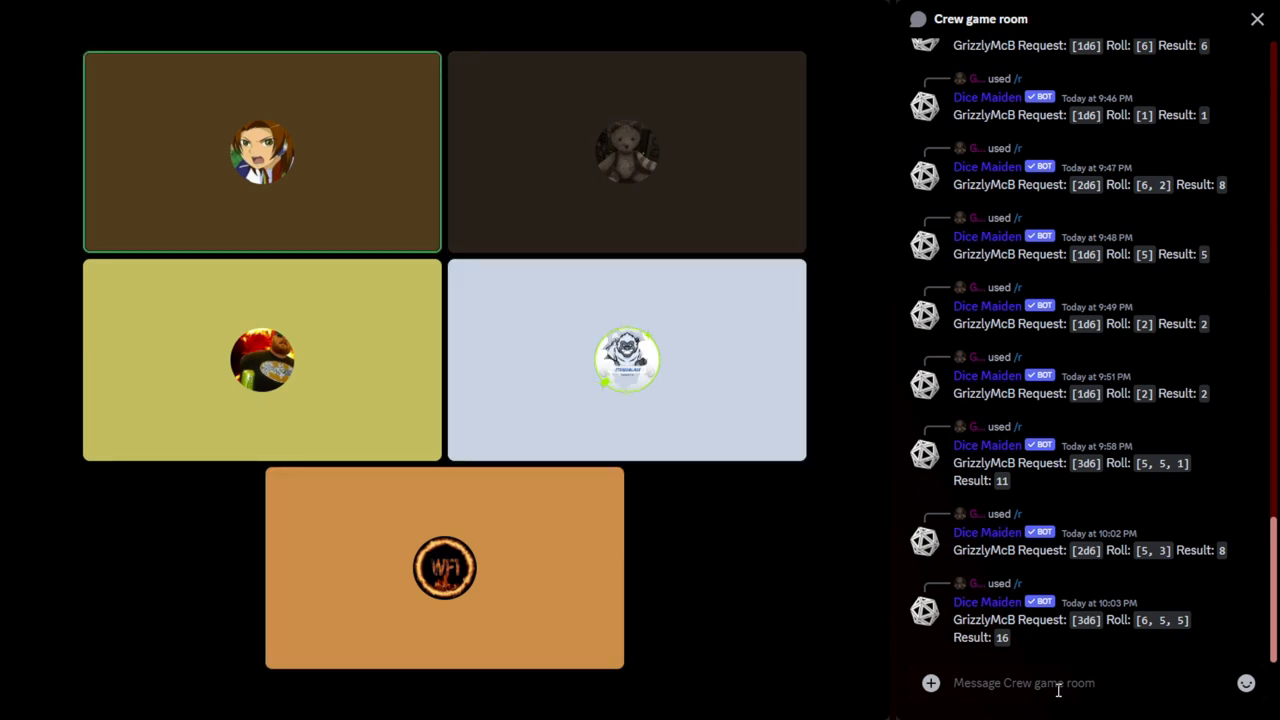
{"action": "scroll", "scroll_direction": "down", "scroll_amount": 3}
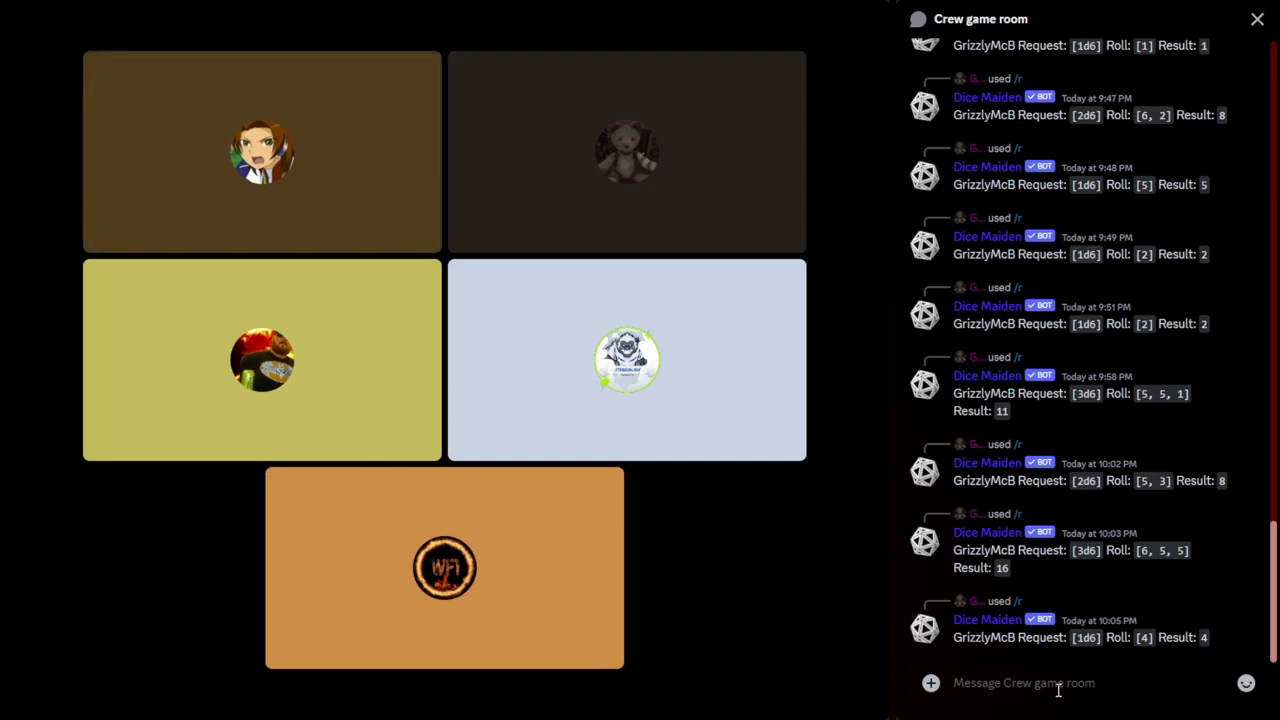
Send another Dice Maiden /r 1d6 roll in the Crew game room, getting a 6
{"action": "left_click", "coordinate": [262, 152]}
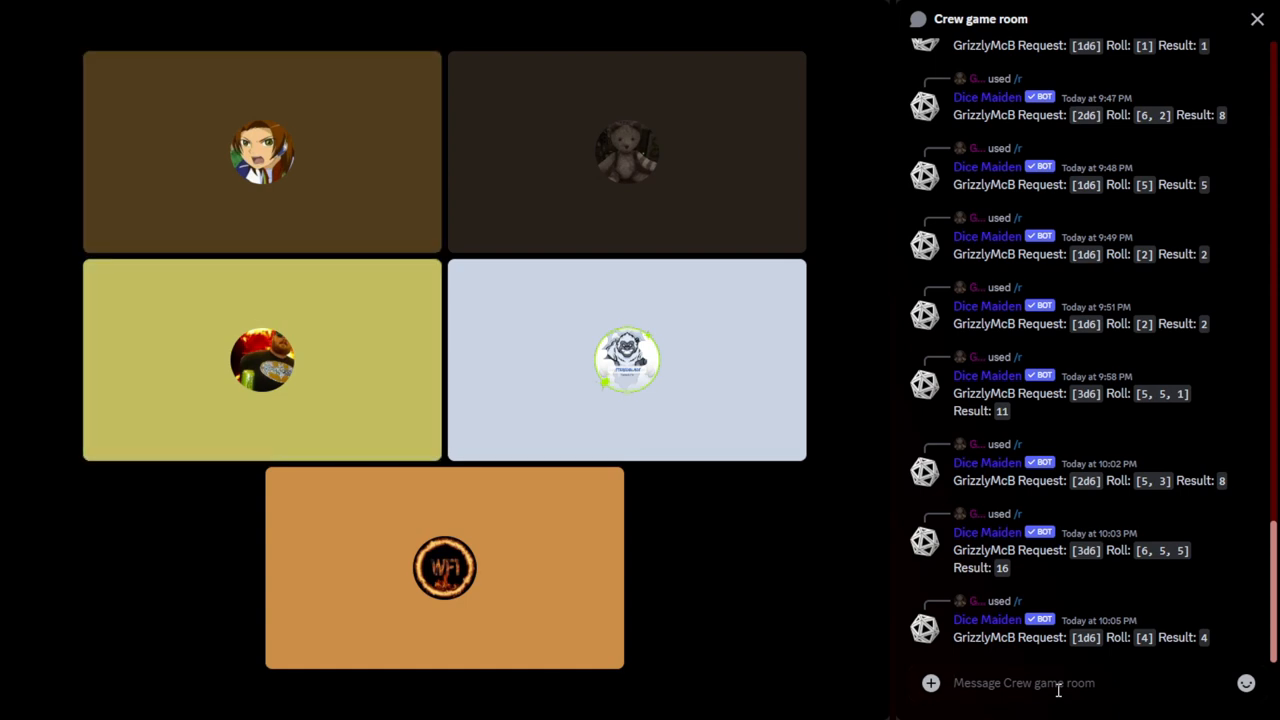
{"action": "left_click", "coordinate": [262, 152]}
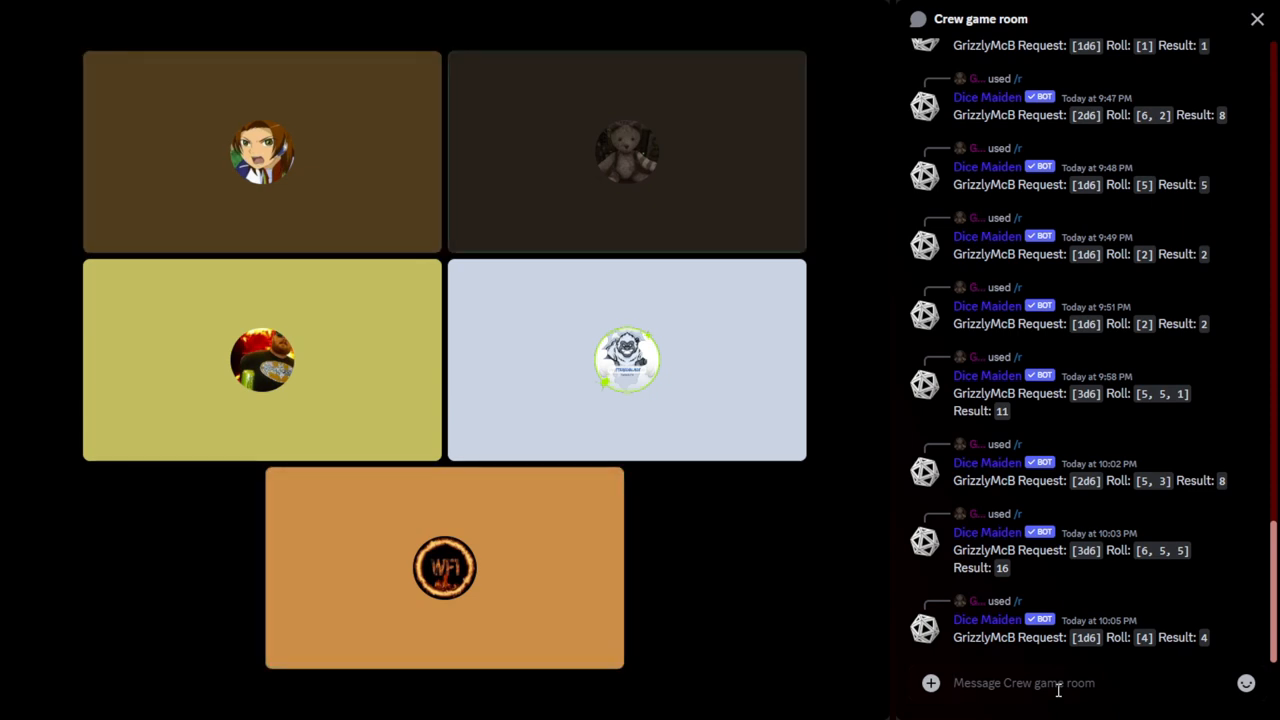
{"action": "left_click", "coordinate": [262, 152]}
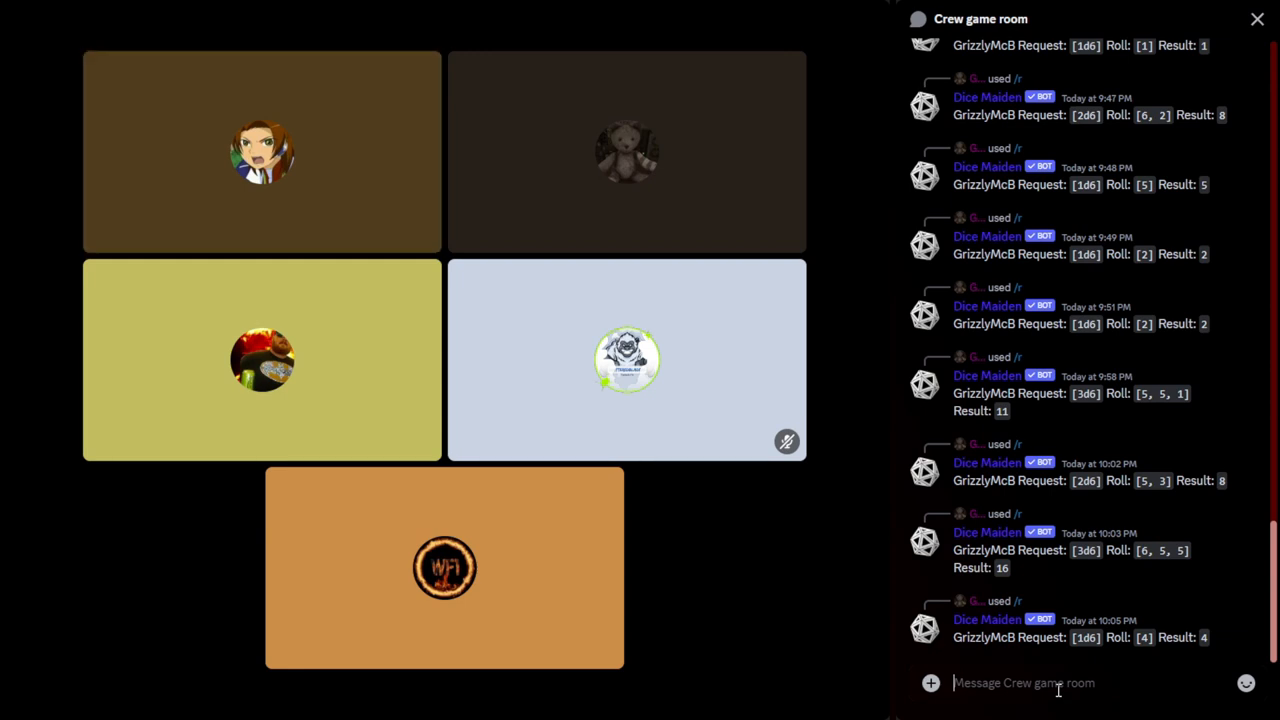
{"action": "left_click", "coordinate": [262, 152]}
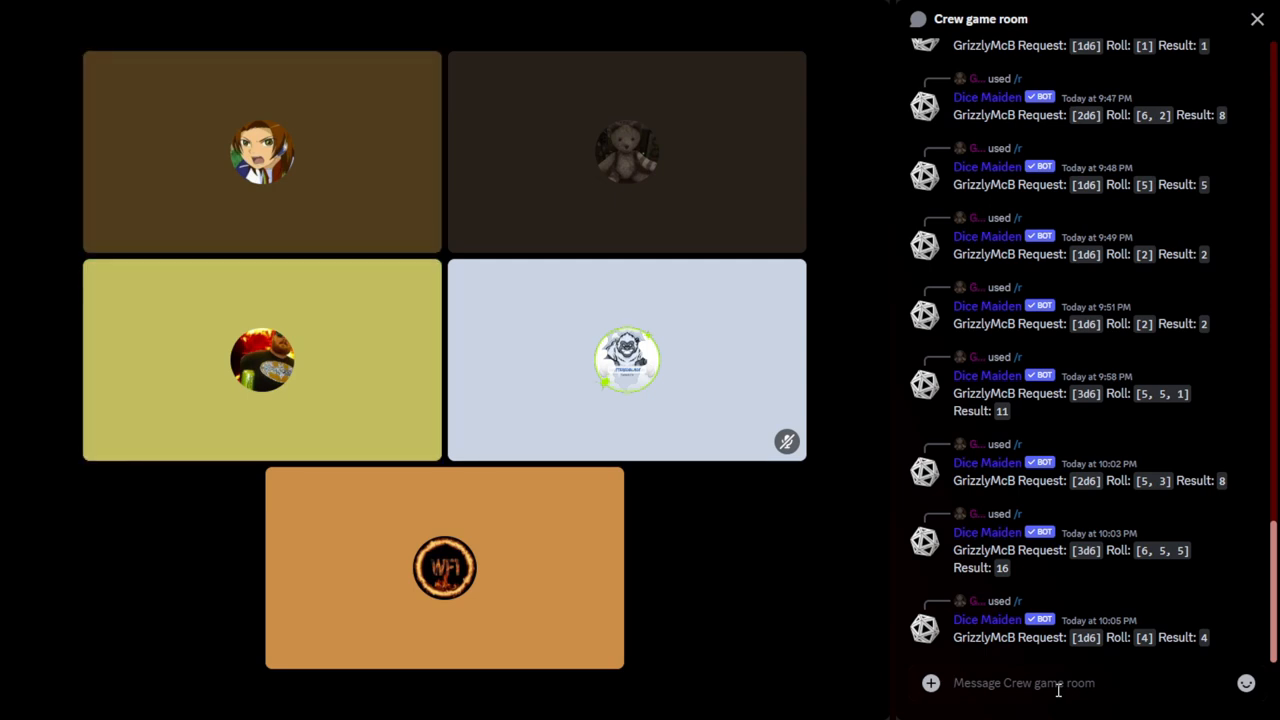
{"action": "left_click", "coordinate": [262, 360]}
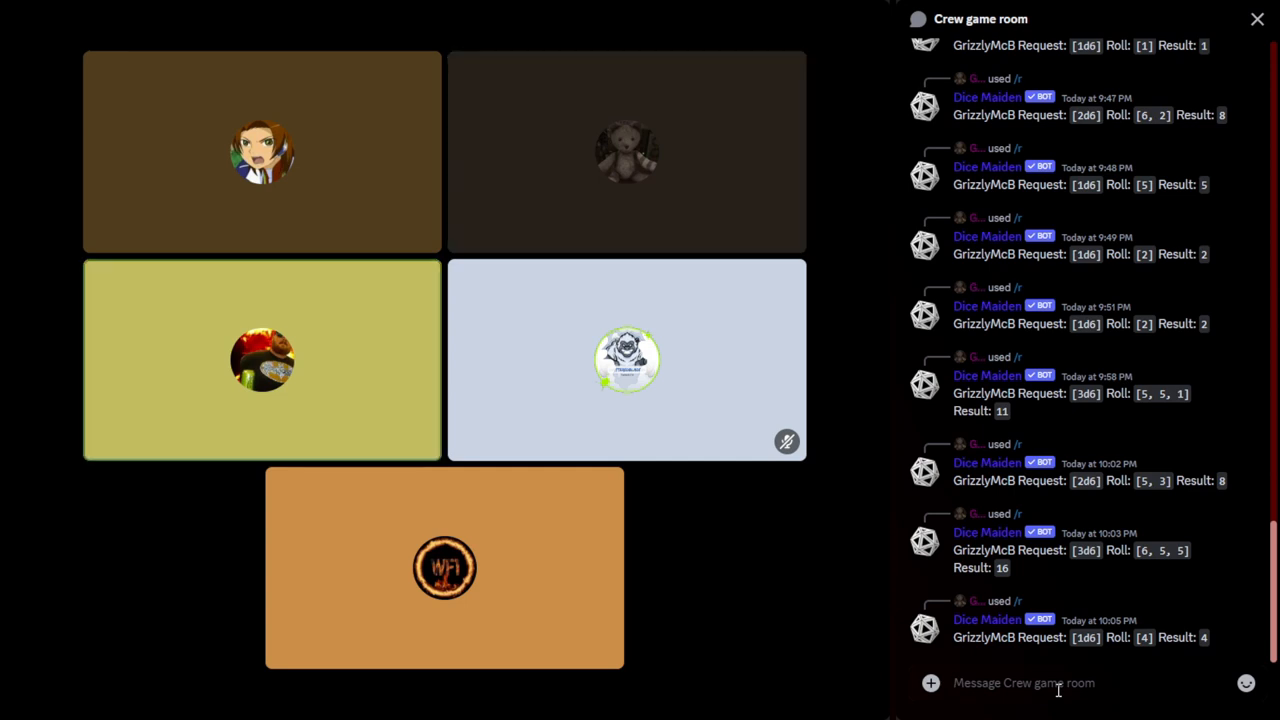
{"action": "left_click", "coordinate": [262, 152]}
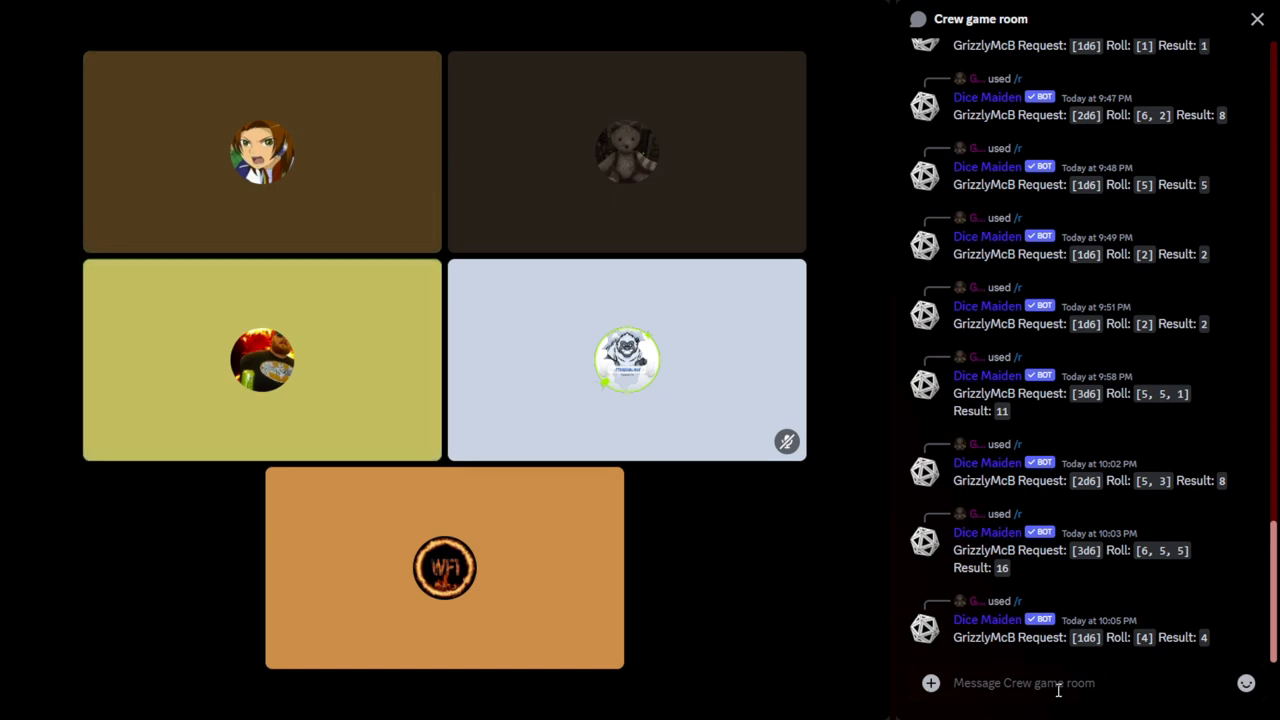
{"action": "type", "text": "/"}
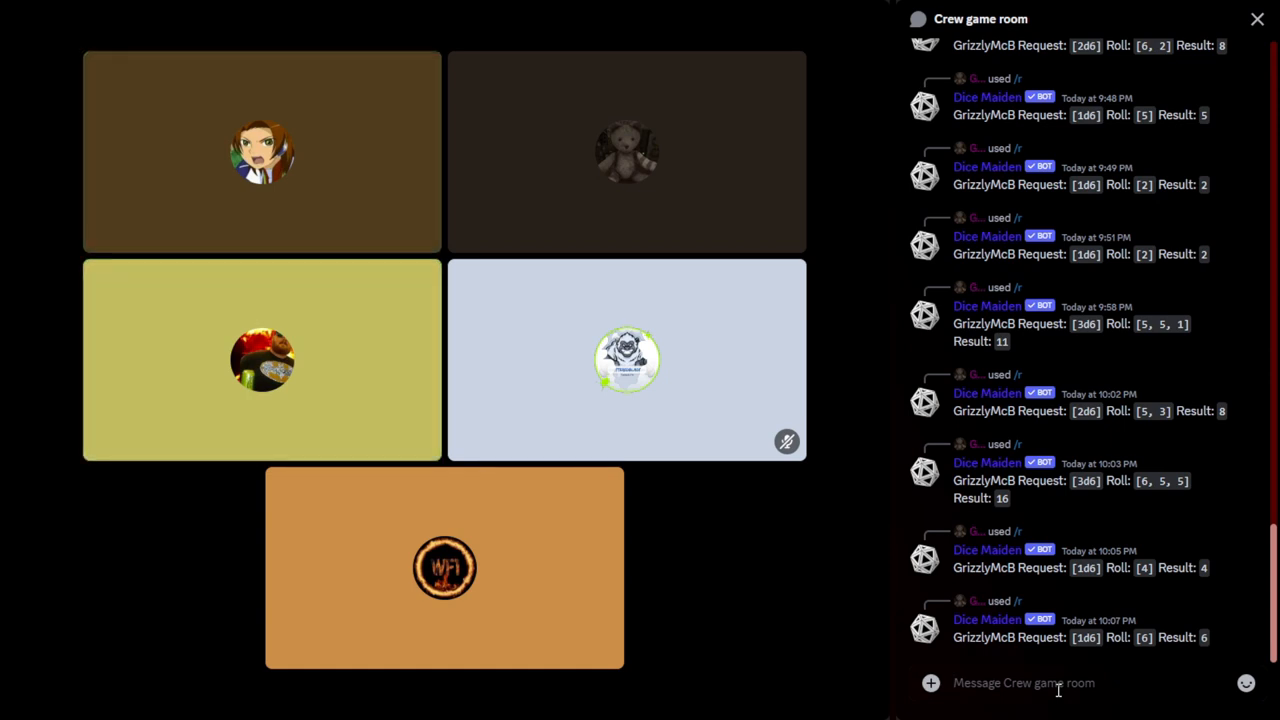
Send Dice Maiden's /r 2d6 roll, getting 4 and 3 for a total of 7
{"action": "scroll", "scroll_direction": "down", "scroll_amount": 3}
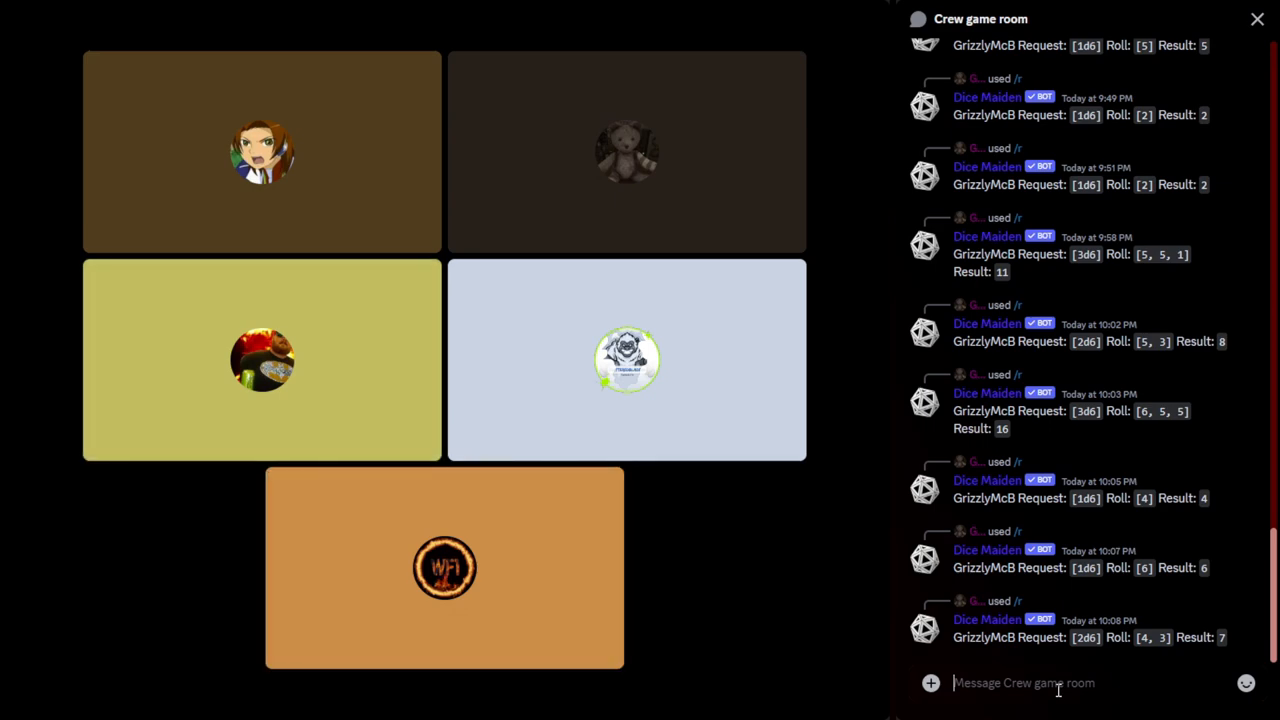
{"action": "left_click", "coordinate": [262, 152]}
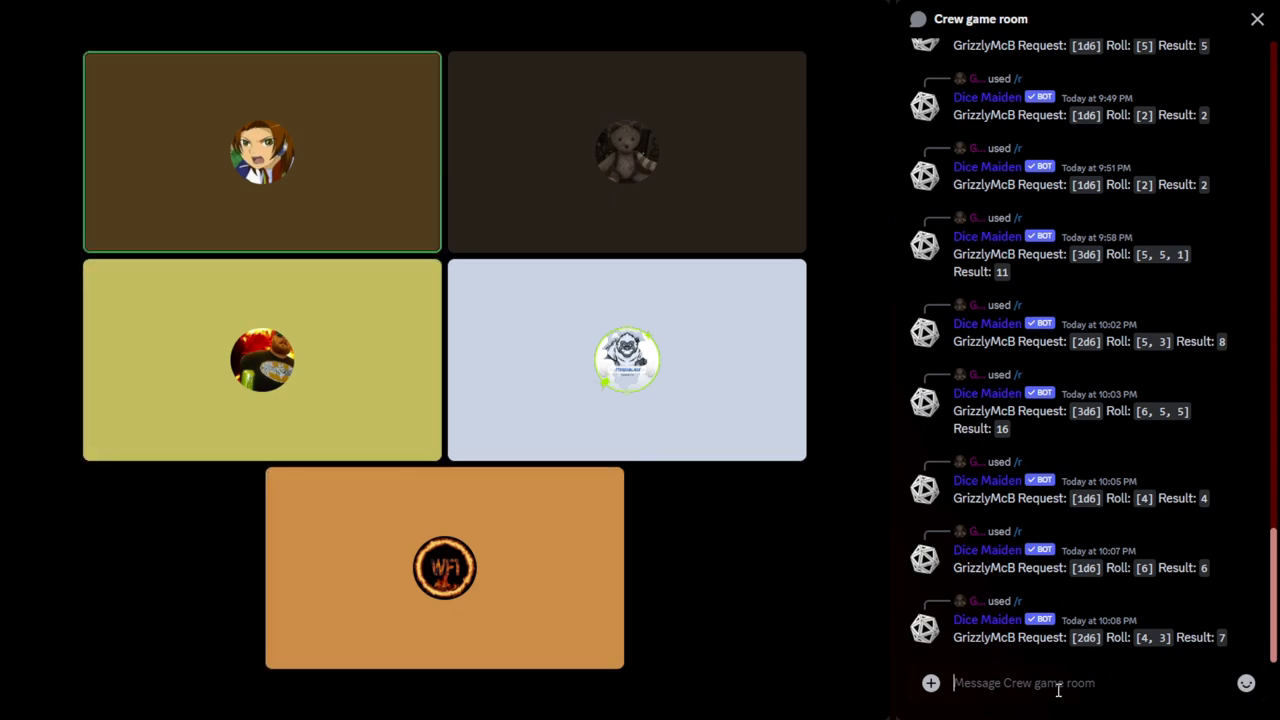